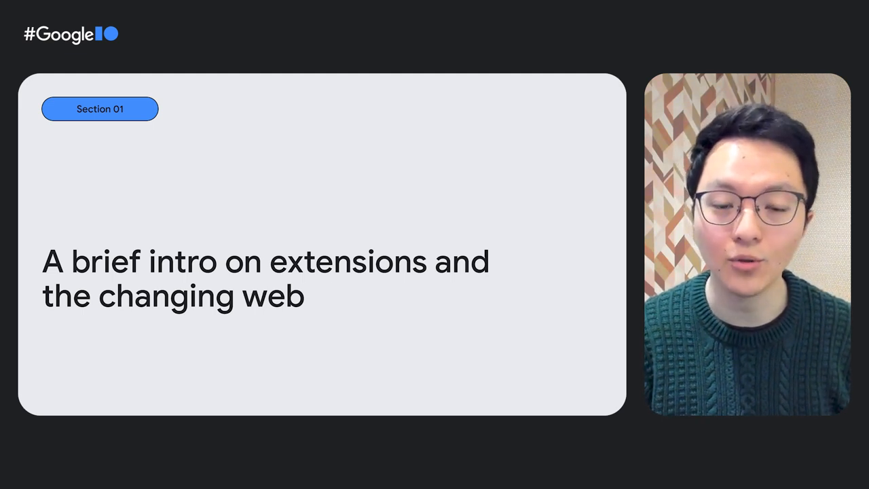
Advance the slides to Section 03, the new extension menu for site permissions.
{"action": "key", "text": "Right"}
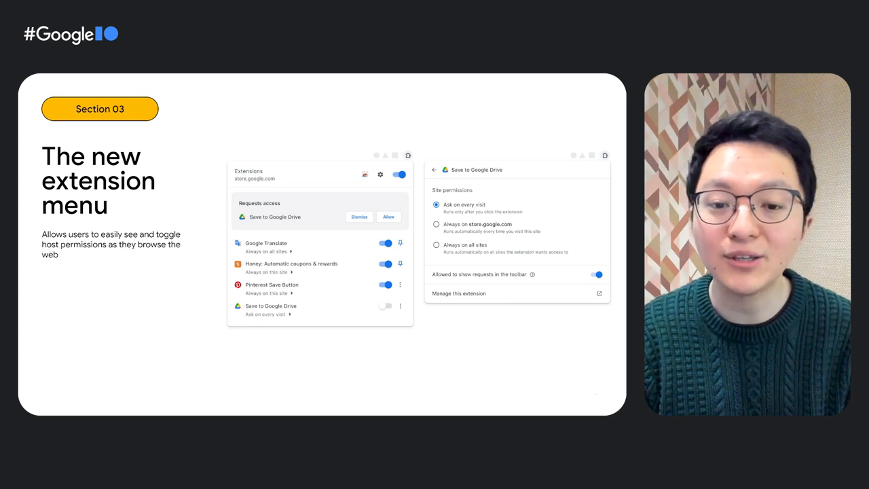
{"action": "key", "text": "Right"}
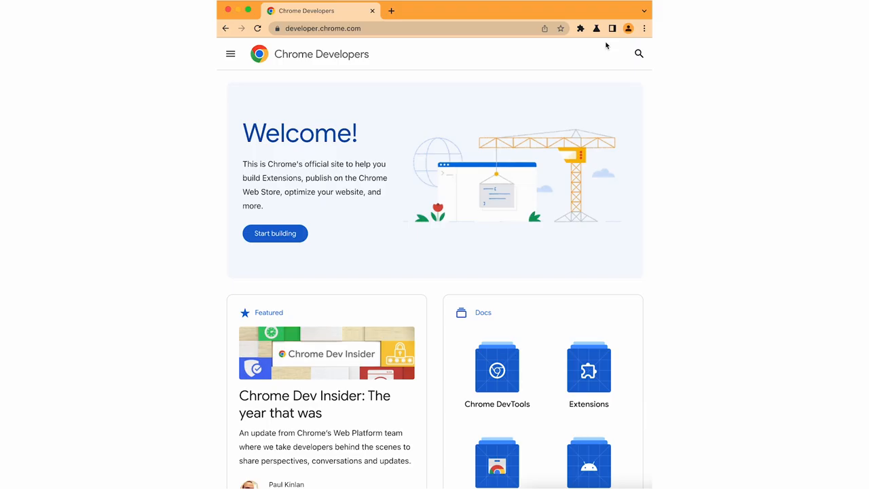
Show the Dictionary side panel and define 'Extensions' from the Chrome Developers page via Define.
{"action": "left_click", "coordinate": [611, 28]}
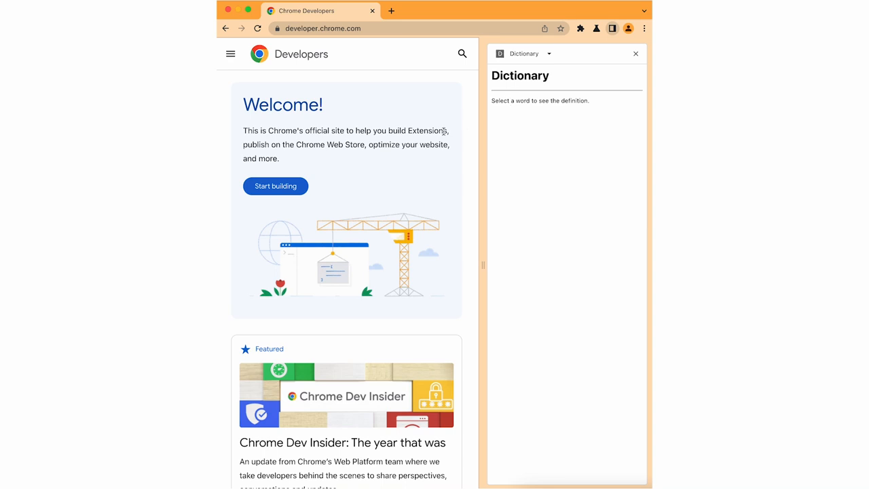
{"action": "right_click", "coordinate": [426, 130]}
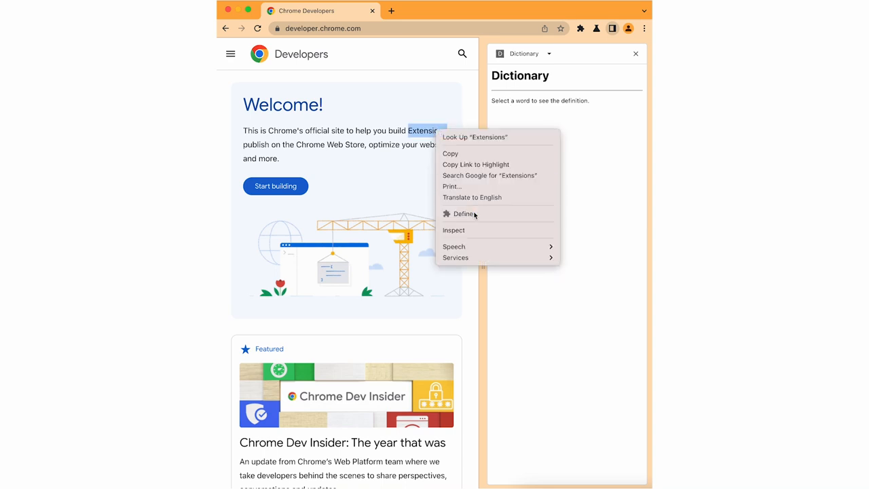
{"action": "left_click", "coordinate": [463, 213]}
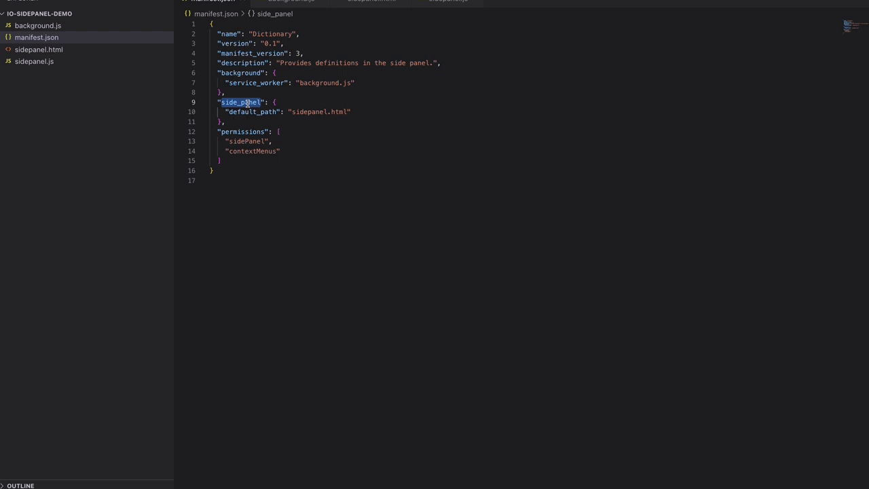
Highlight the side_panel key in manifest.json, then show background.js, sidepanel.html and sidepanel.js.
{"action": "double_click", "coordinate": [253, 112]}
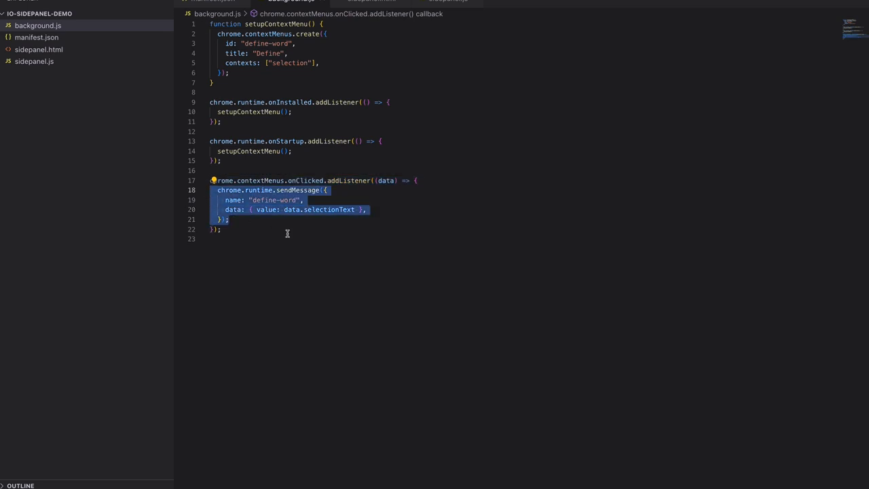
{"action": "left_click", "coordinate": [38, 25]}
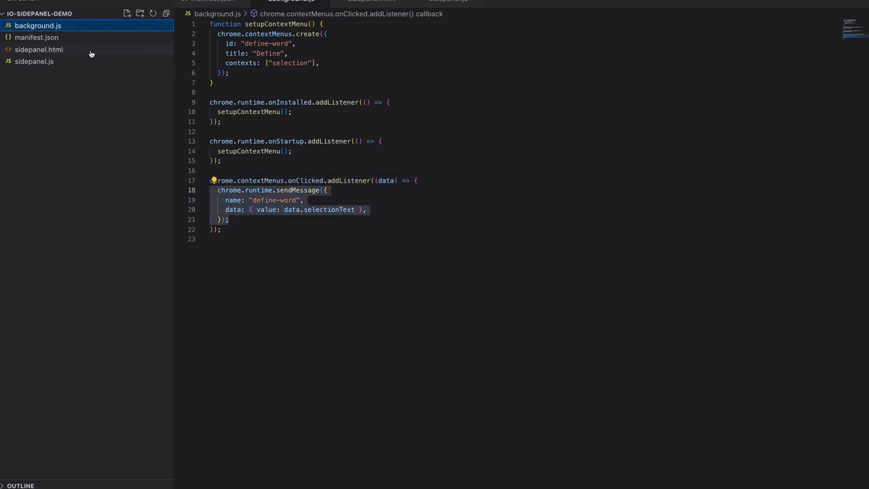
{"action": "left_click", "coordinate": [38, 49]}
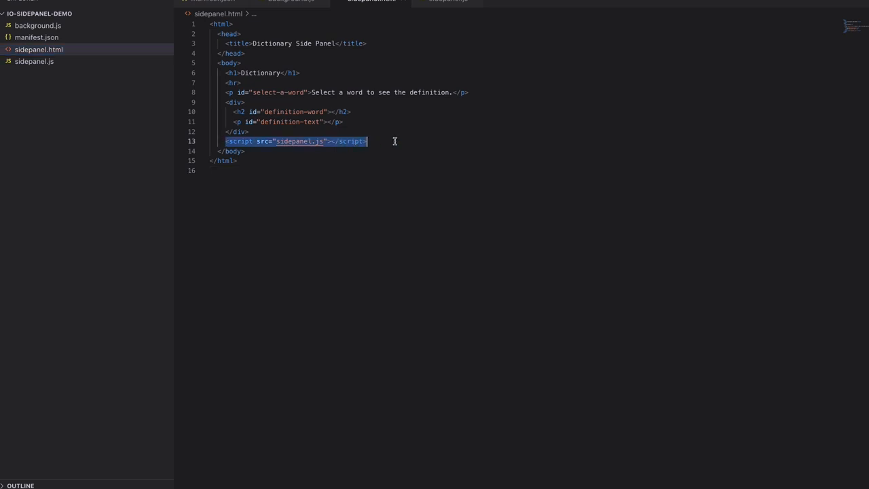
{"action": "left_click", "coordinate": [34, 61]}
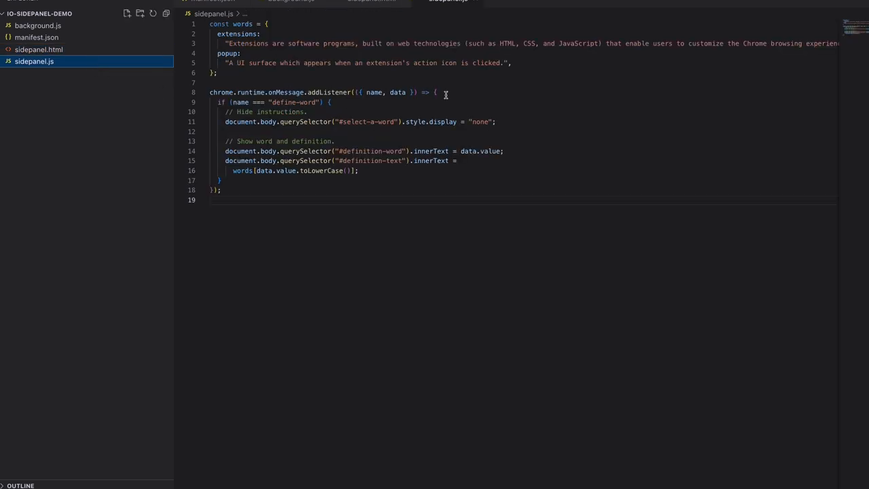